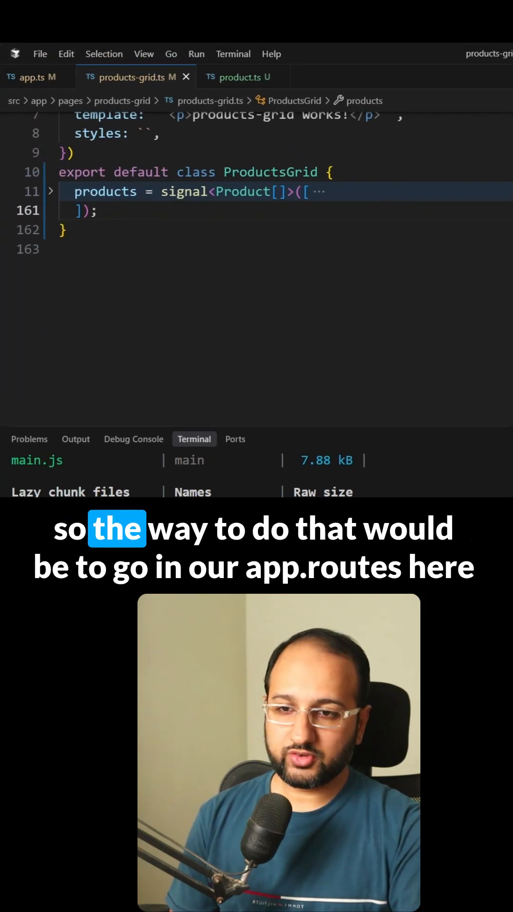
Step: In app.routes.ts, change the route path from 'products' to 'products/:category'
click(239, 77)
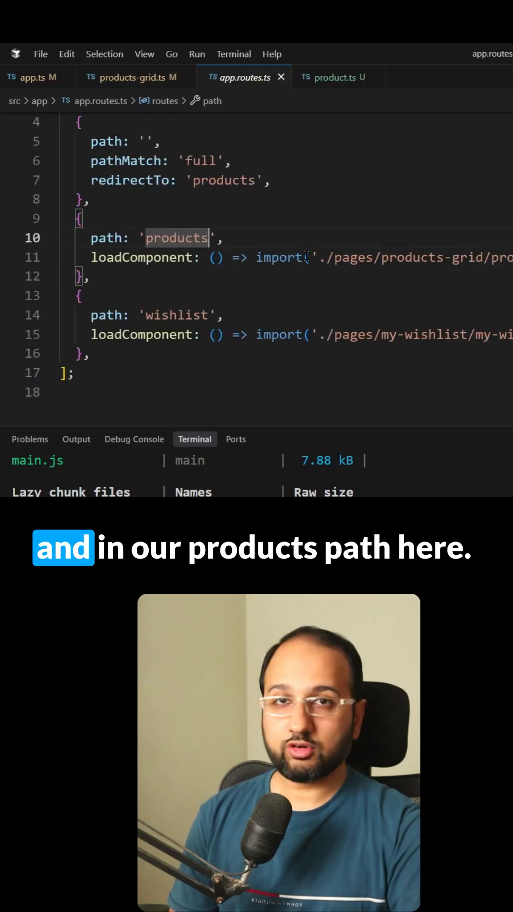
text(/:)
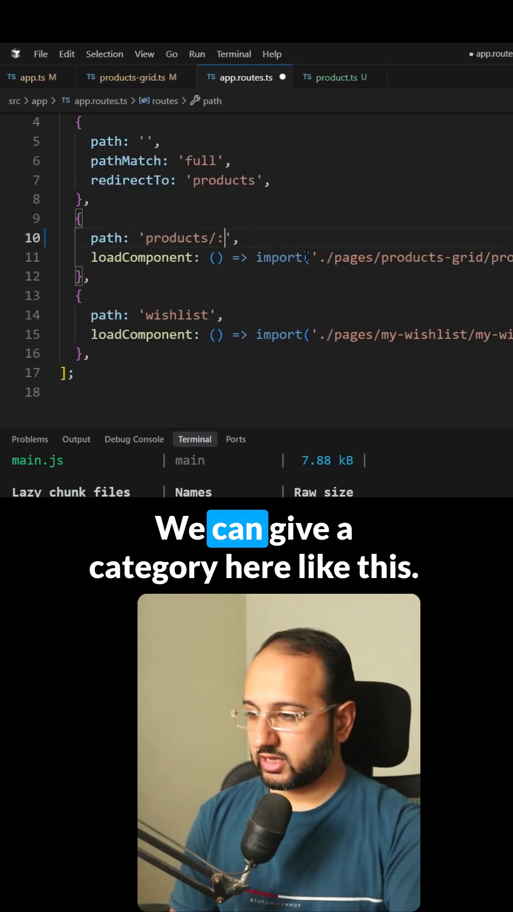
text(category)
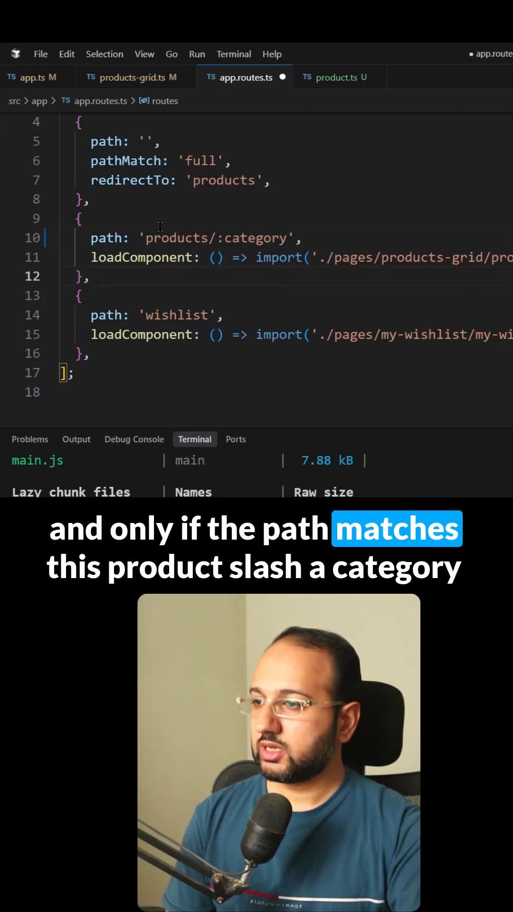
Step: Set the empty-path redirectTo target to 'products/all', then move to app.config.ts
double_click(238, 238)
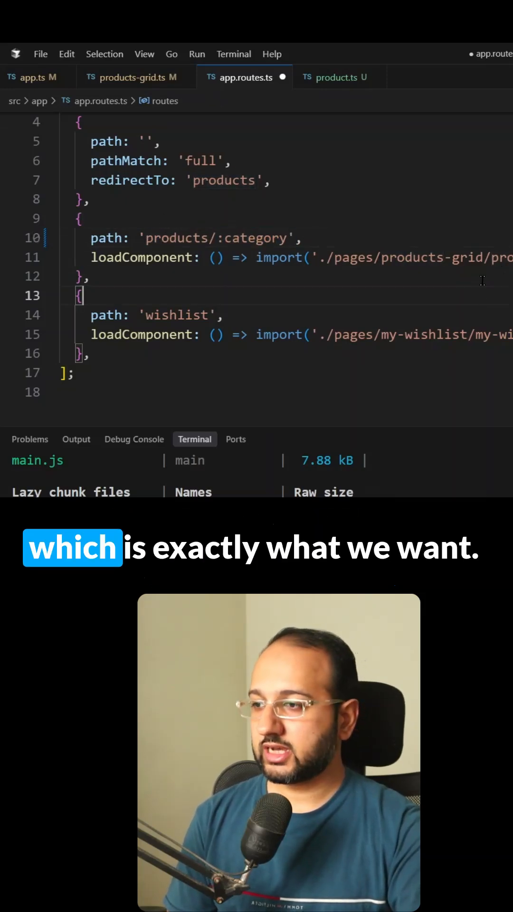
double_click(223, 180)
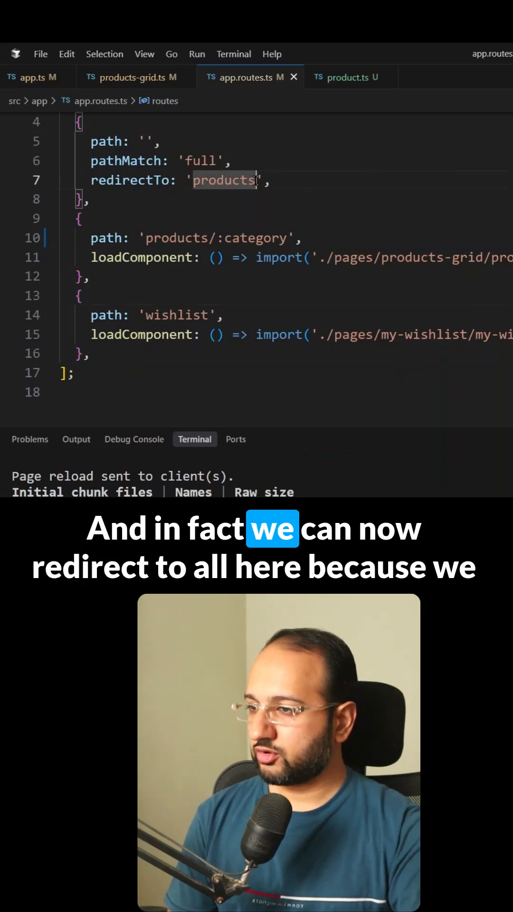
text(/all)
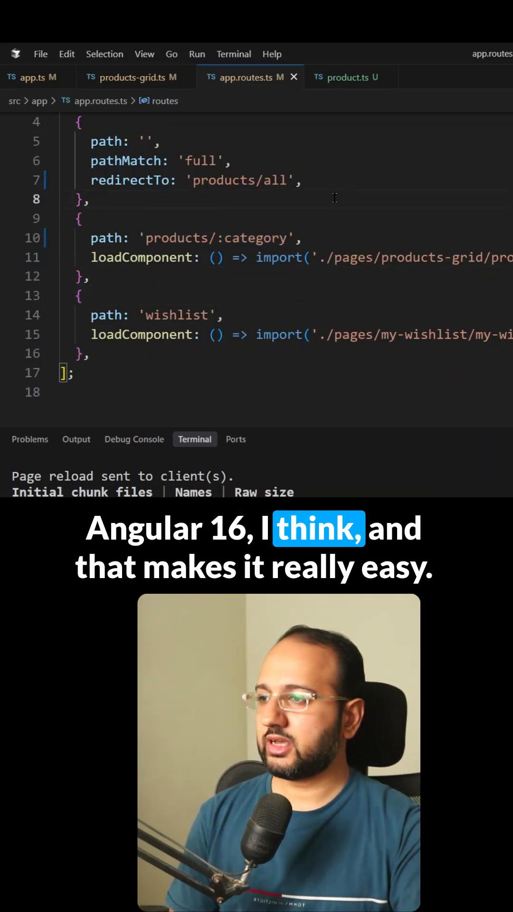
click(349, 77)
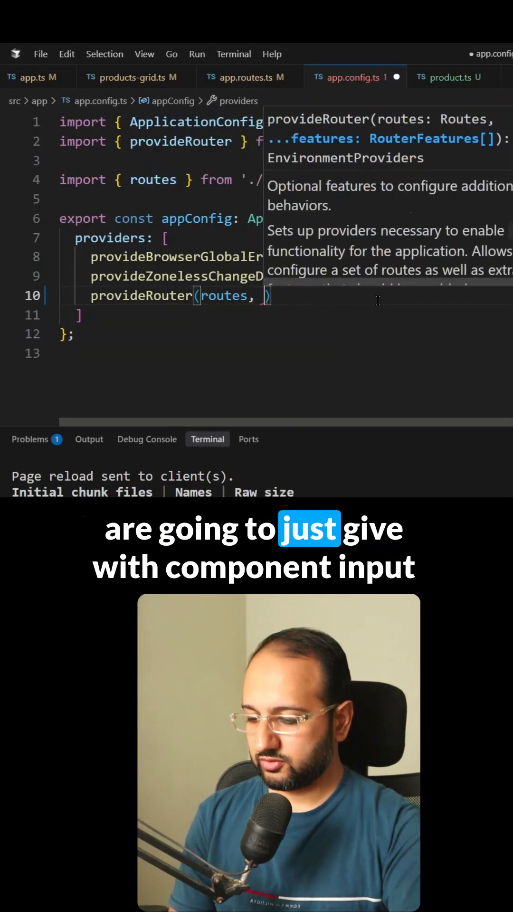
Step: Add withComponentInputBinding() to provideRouter(routes, …) and switch to products-grid.ts
text(withComponentInputBinding)
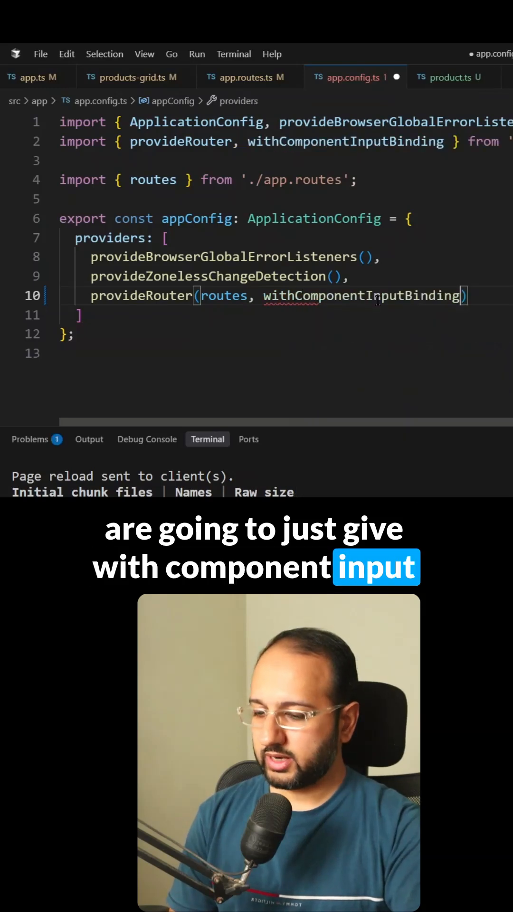
text(())
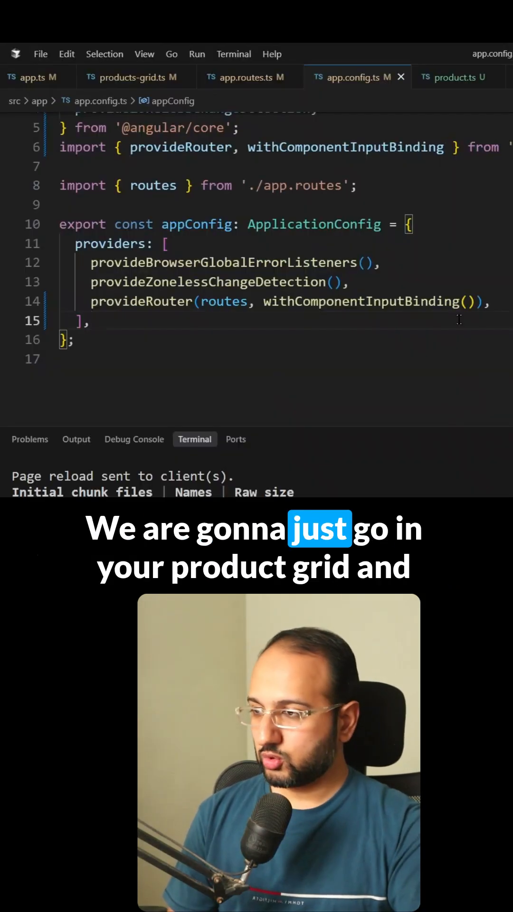
text(produc)
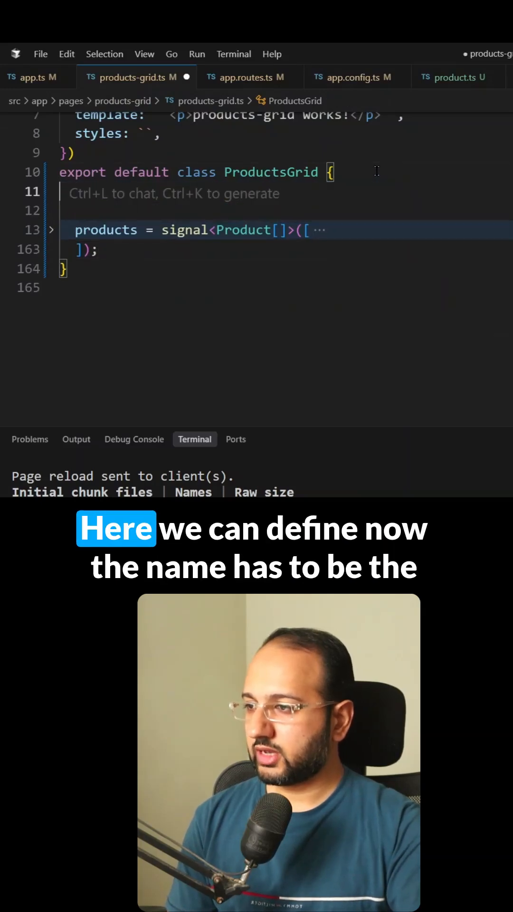
Step: Declare category = input<string>('all') at the top of the ProductsGrid class
text(category)
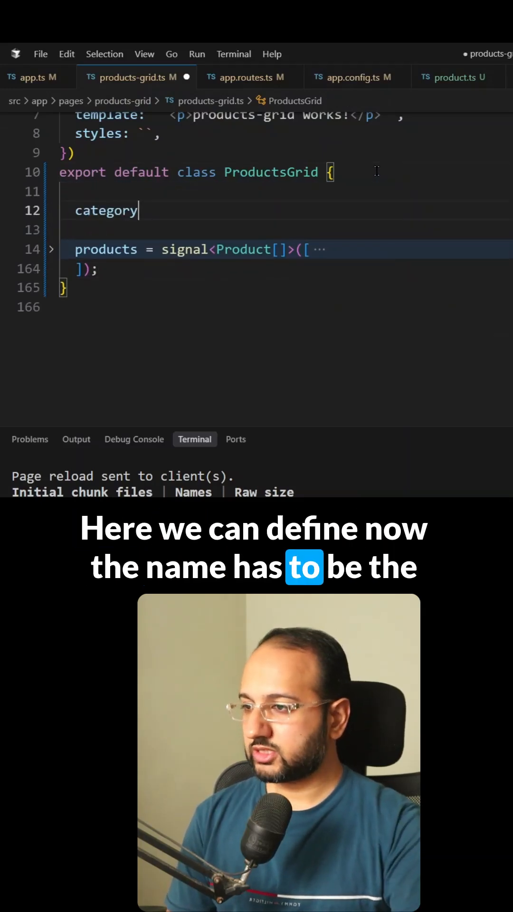
text(= input)
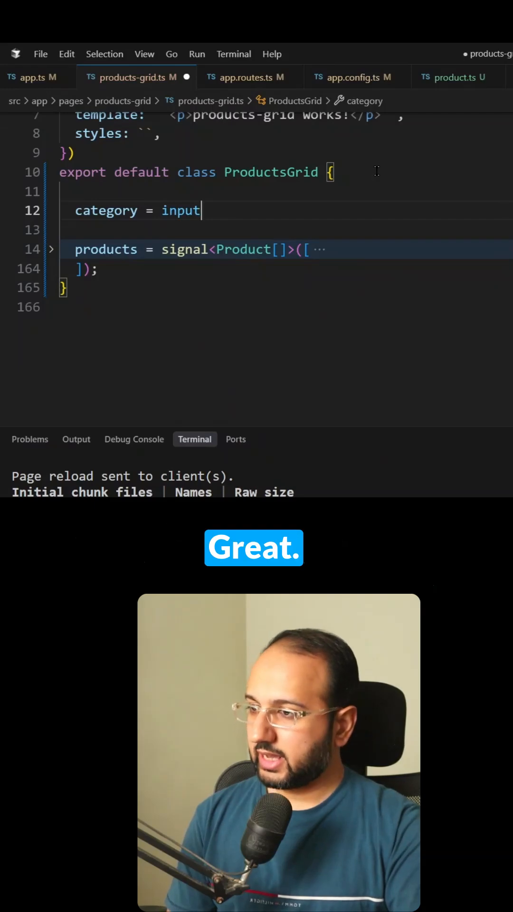
text(<string>())
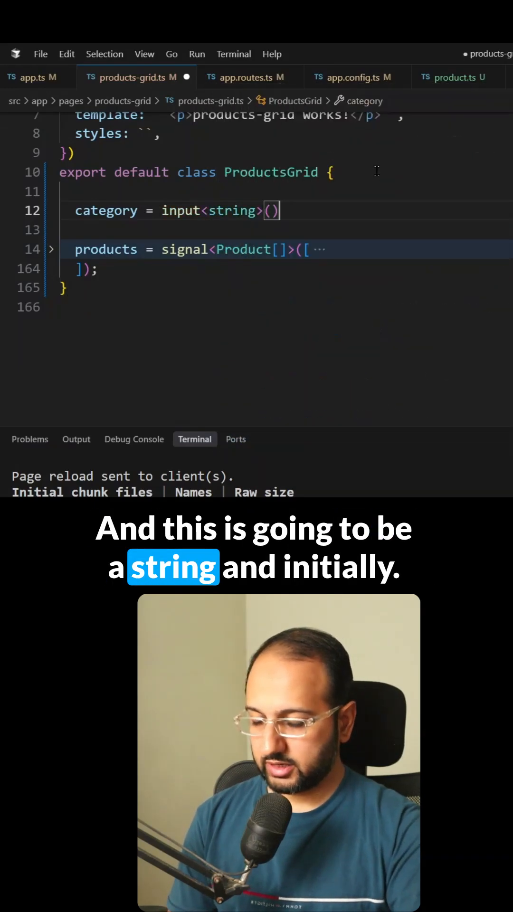
text('all')
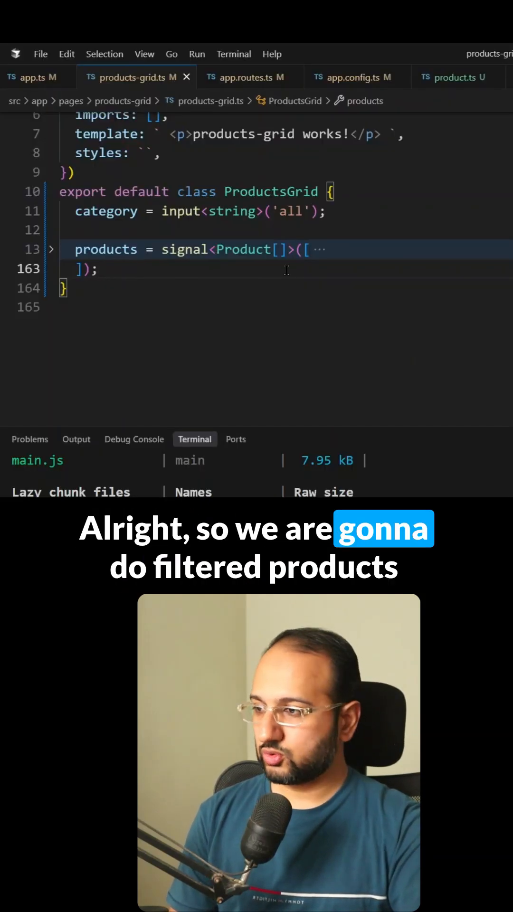
Step: Start filteredProducts = computed(() => this.products().filter(...)) below products
text(filteredProducts = computed(()
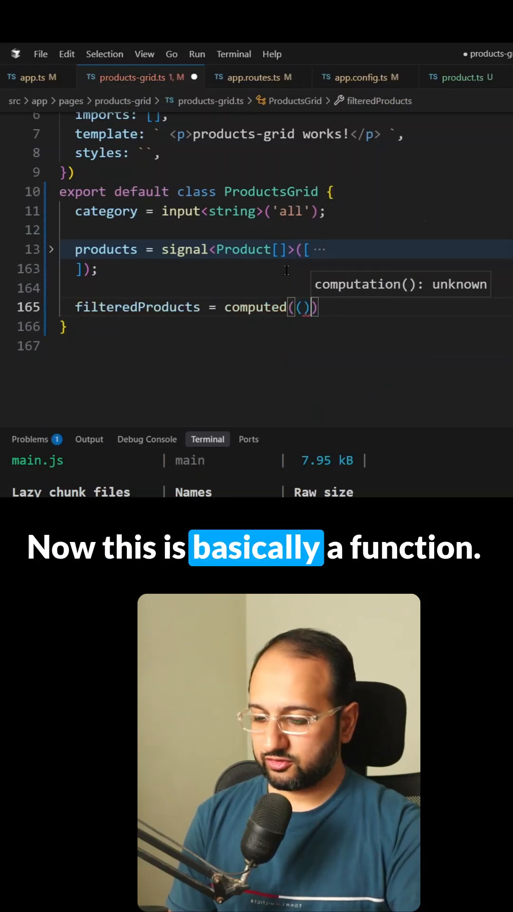
text(=>)
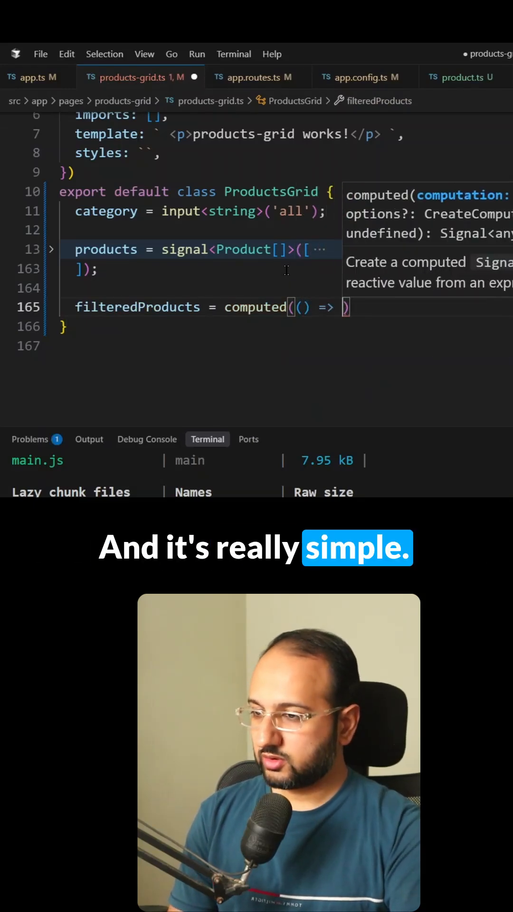
text(this.produ)
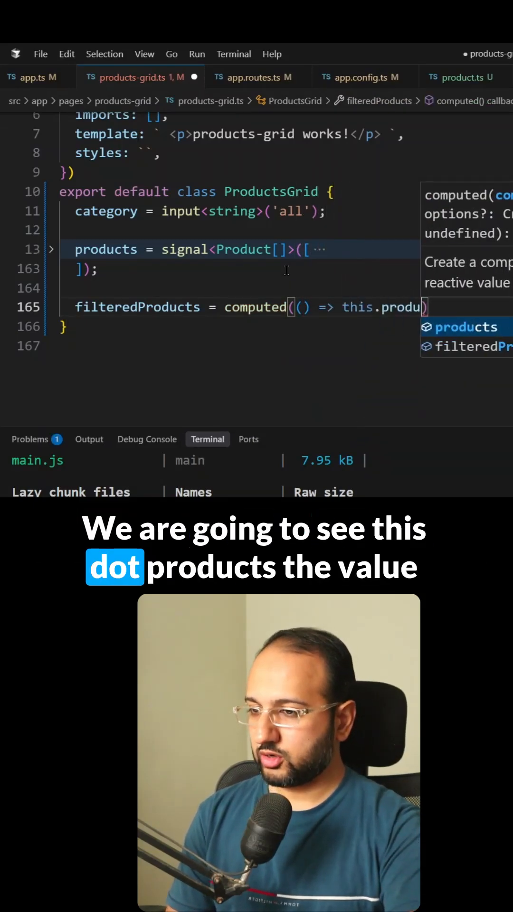
text(cts())
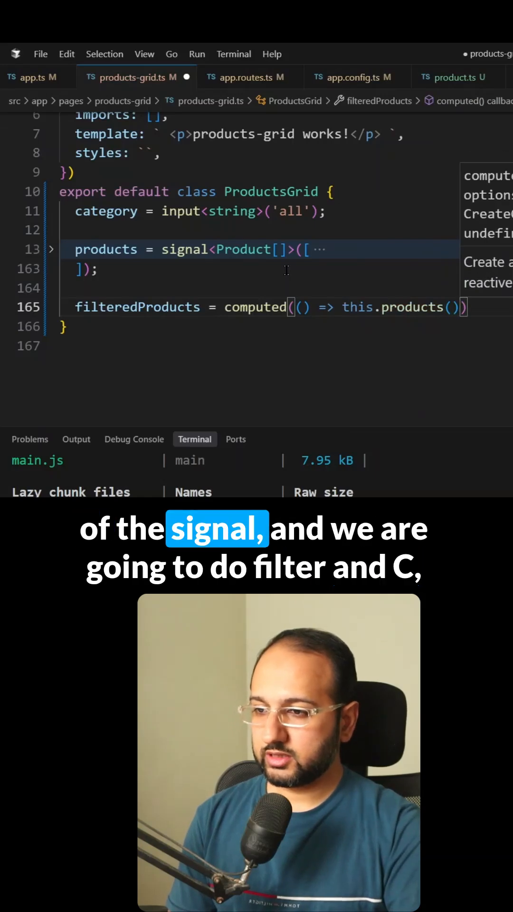
text(.filter(p =>)
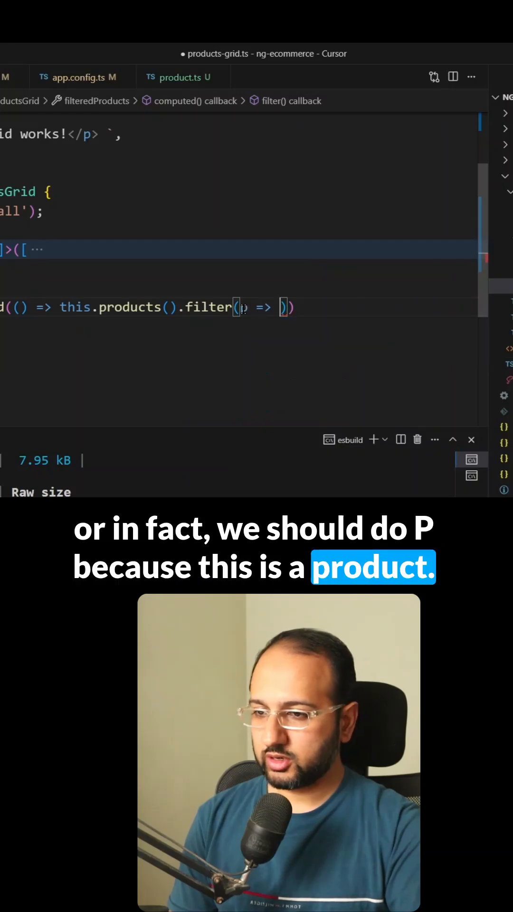
Step: Filter with p => p.category === this.category().toLowerCase()
text(p.category ==)
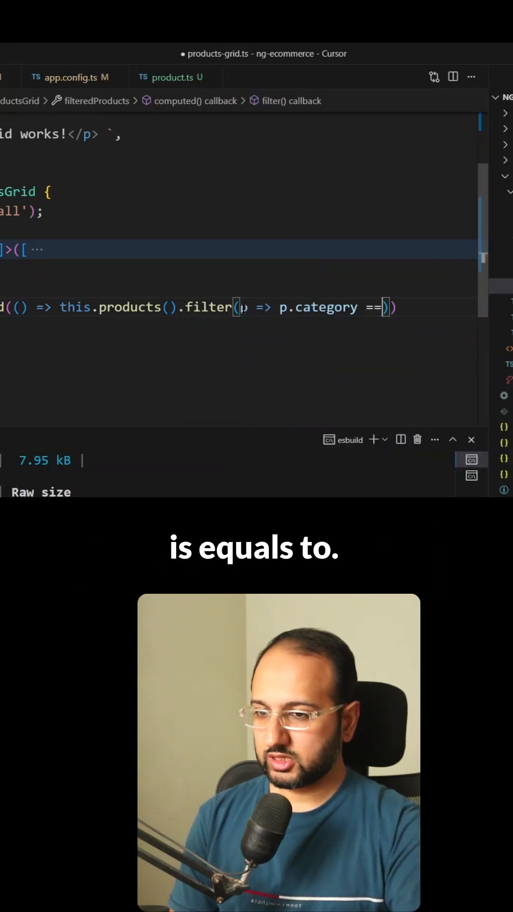
text(=)
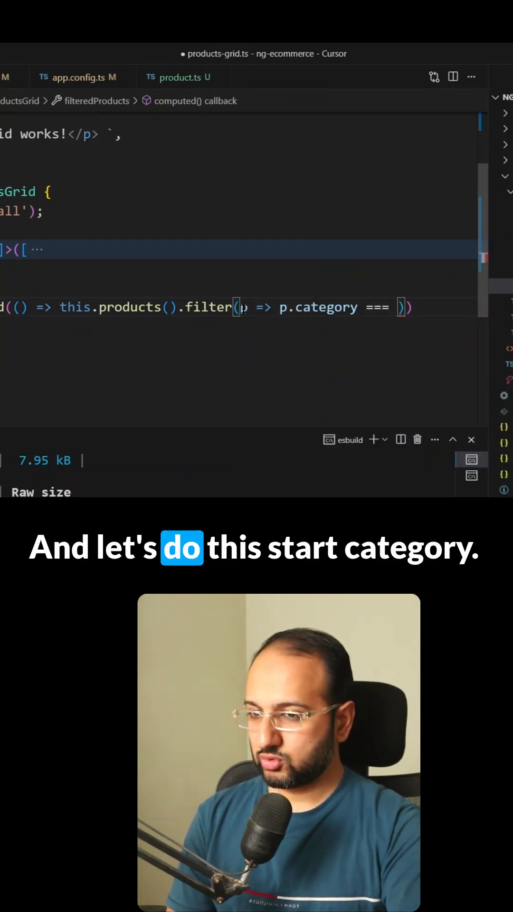
text(this.category())
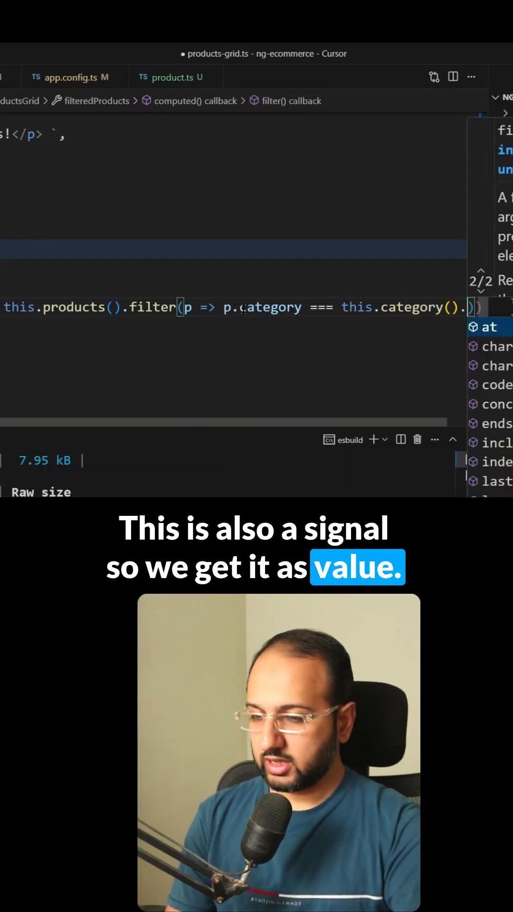
text(.toLo)
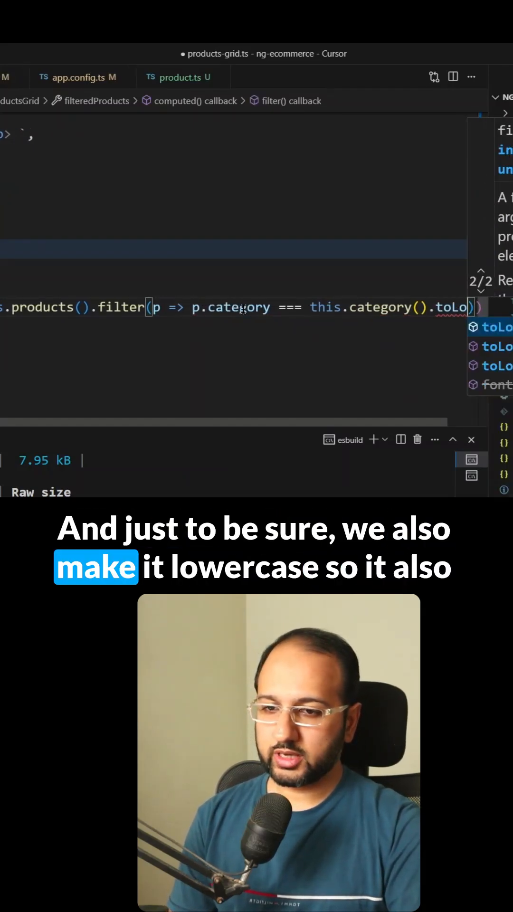